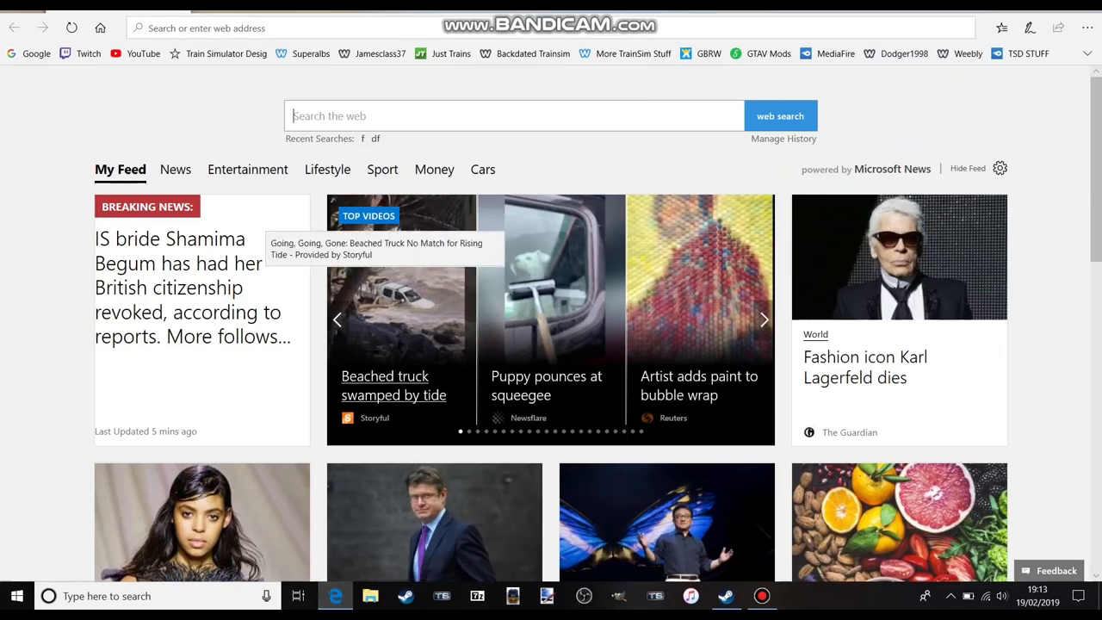
# Go to the Great British Railworks site from the GBRW favourite.
pyautogui.click(709, 54)
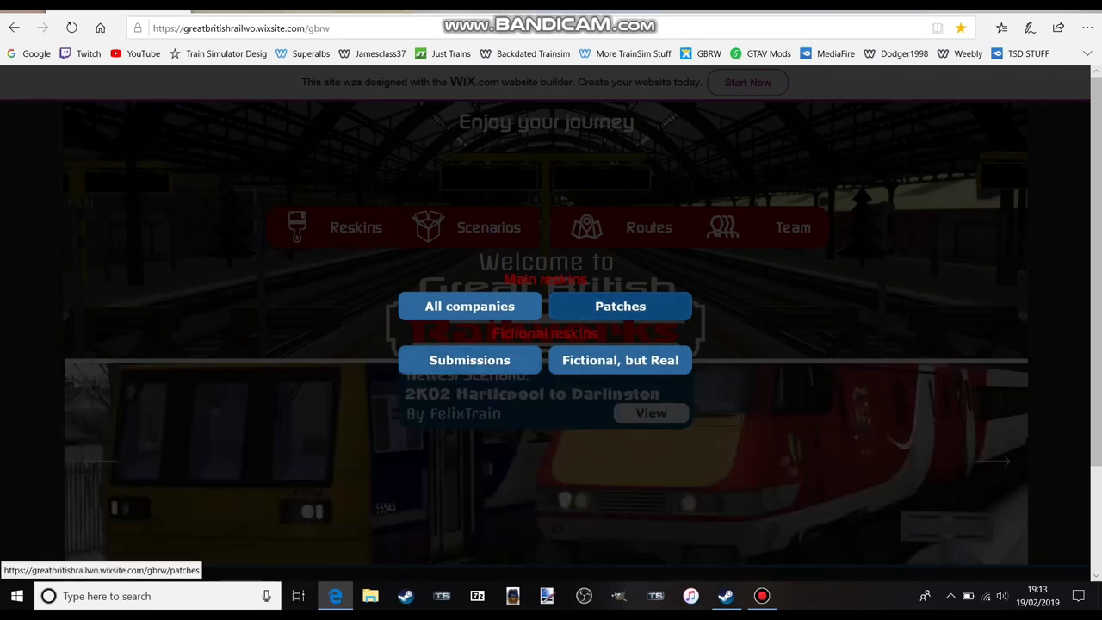
# Browse the Patches page down to the Class 313 Passenger View Patch entry.
pyautogui.click(620, 306)
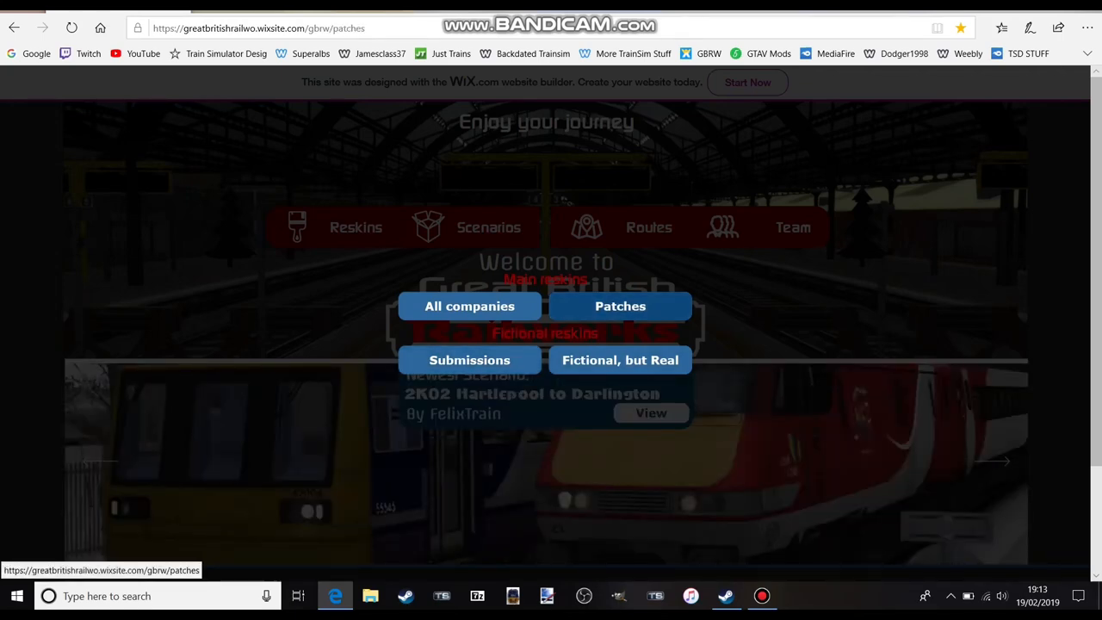
pyautogui.click(620, 305)
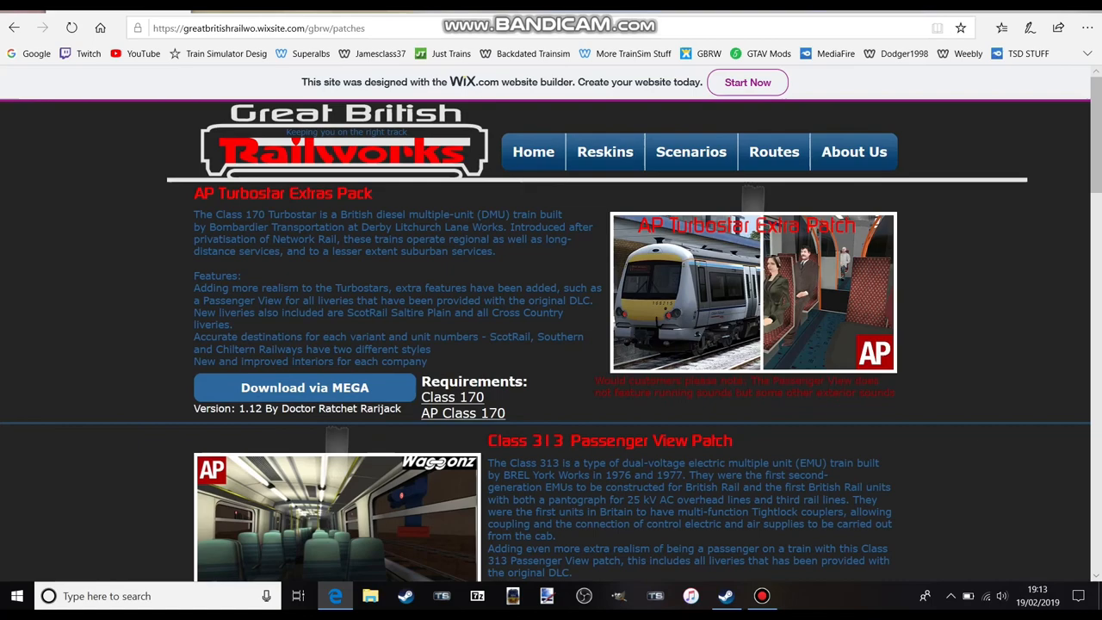
pyautogui.scroll(-3)
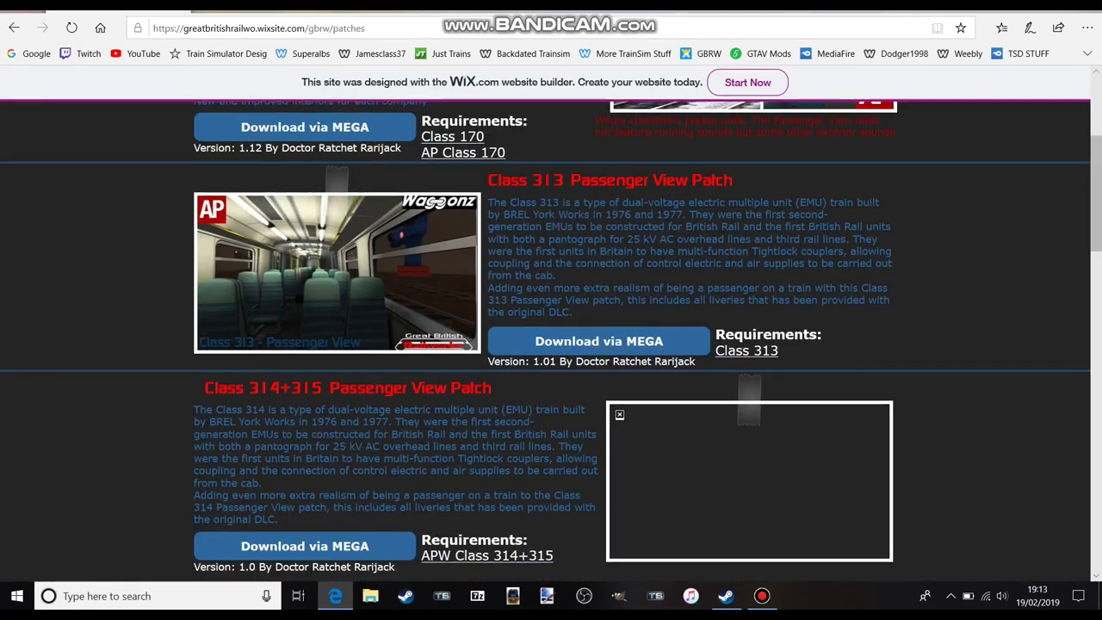
pyautogui.scroll(-3)
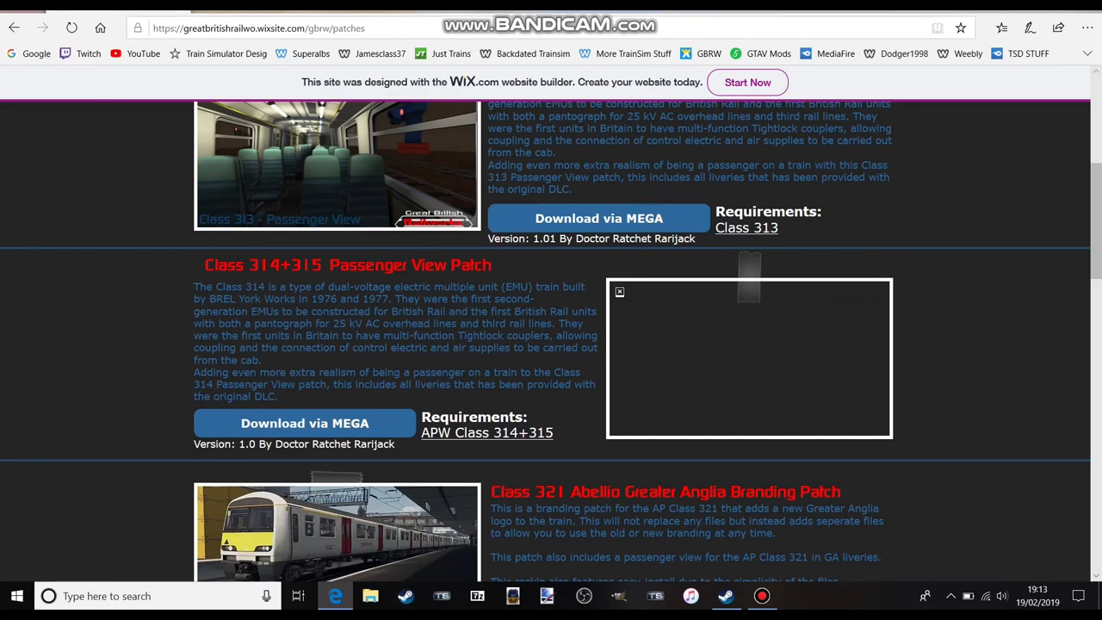
pyautogui.scroll(-3)
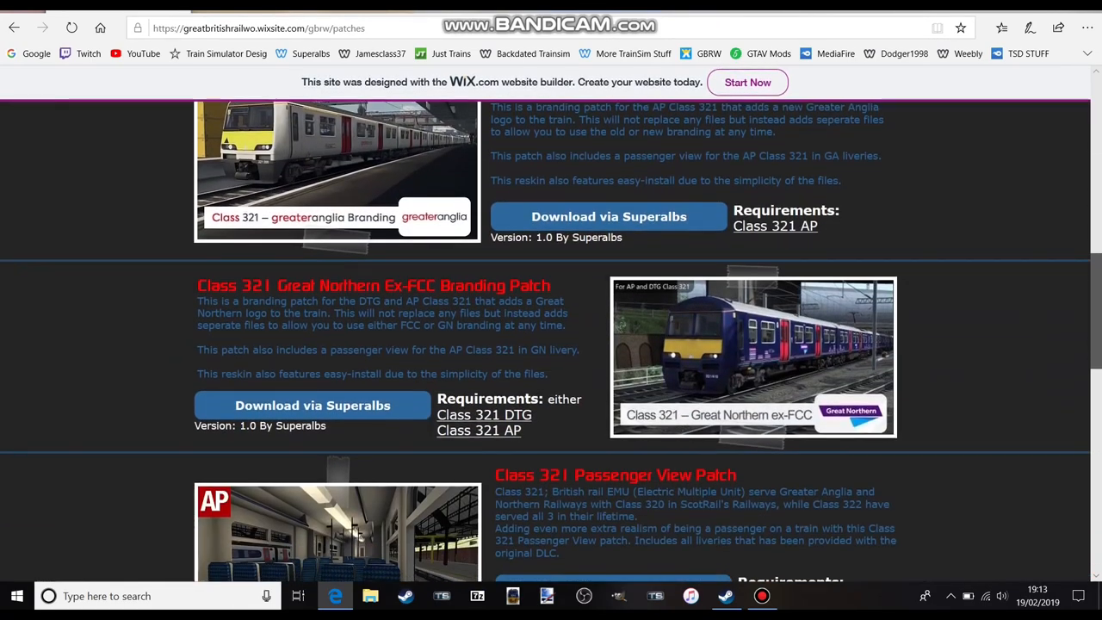
pyautogui.scroll(-3)
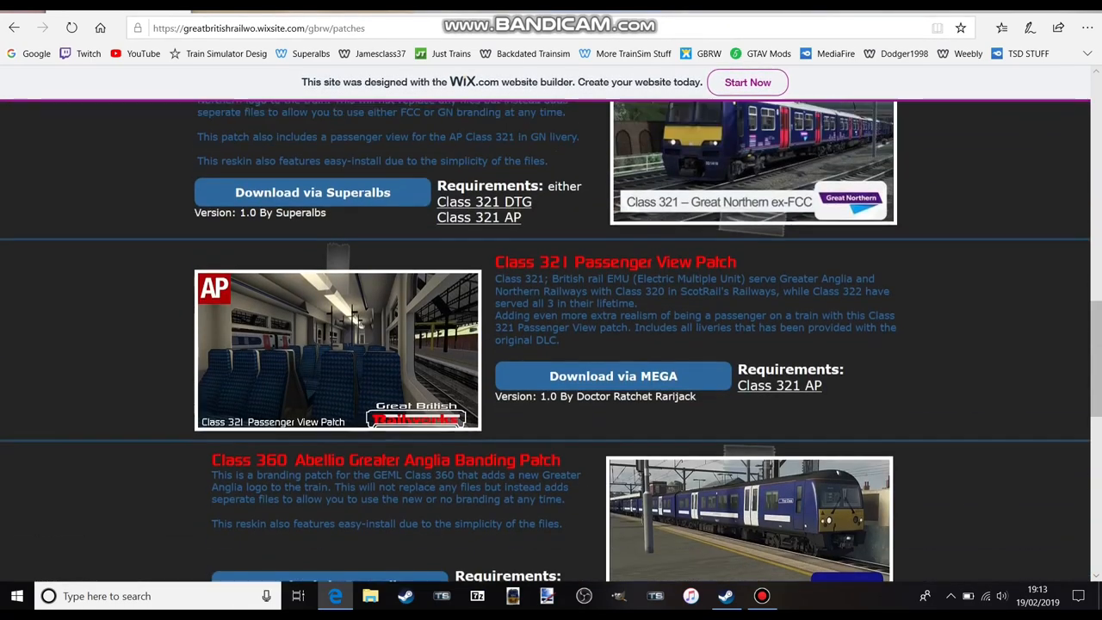
pyautogui.scroll(-3)
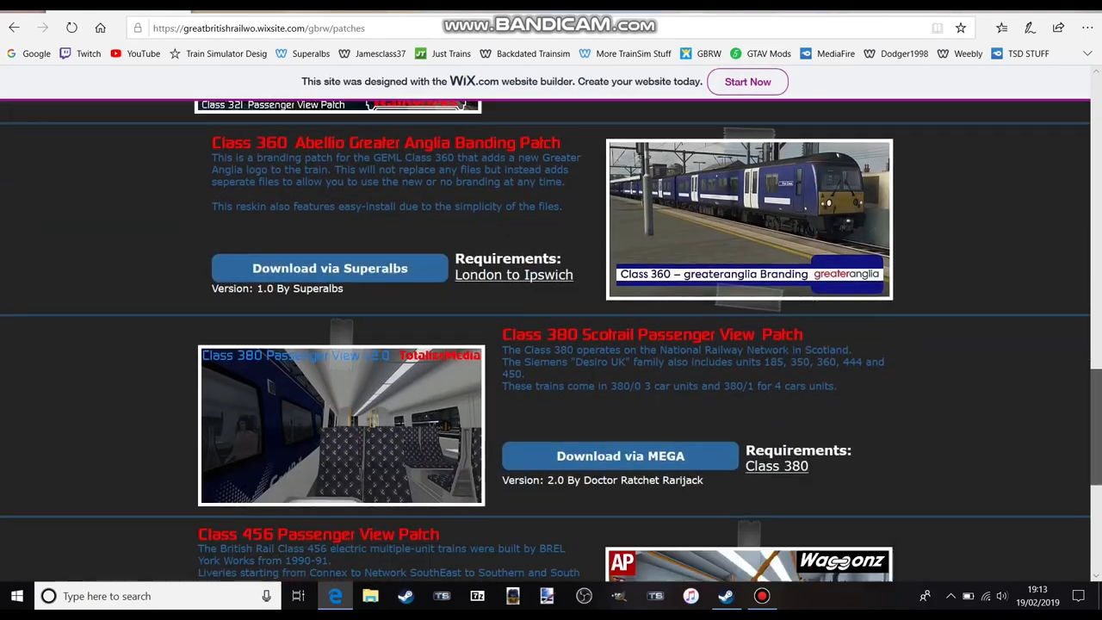
pyautogui.scroll(-3)
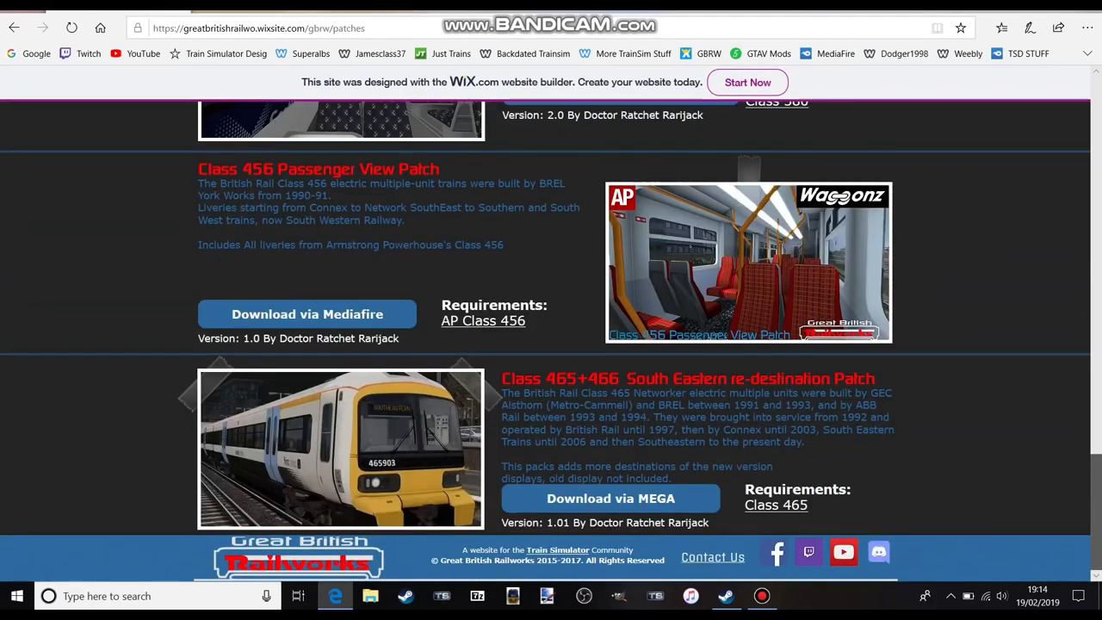
pyautogui.scroll(-3)
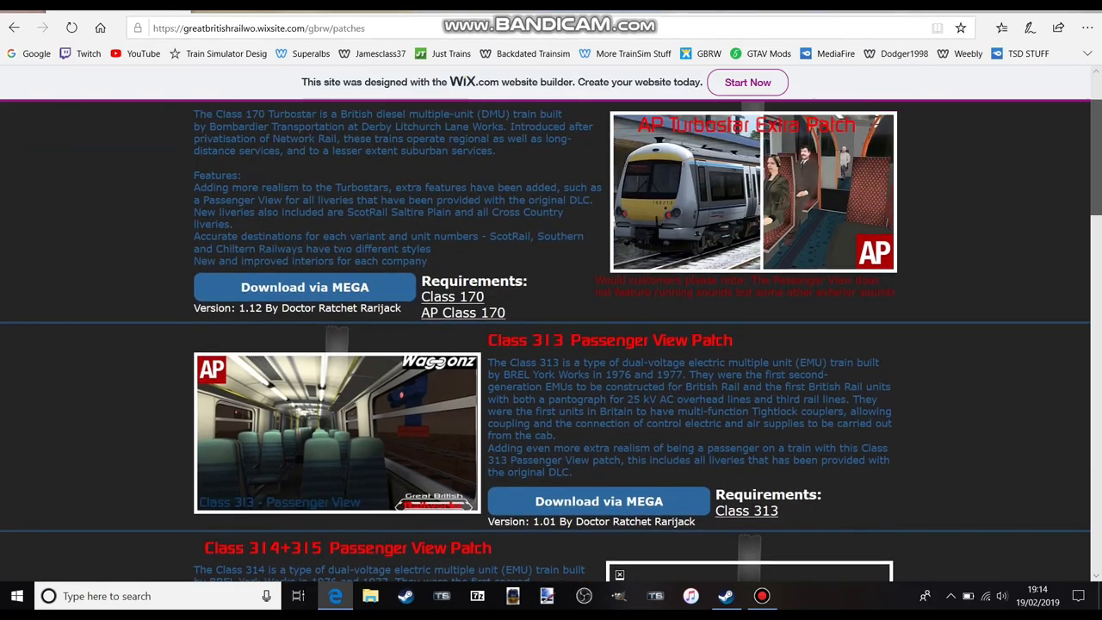
pyautogui.scroll(-3)
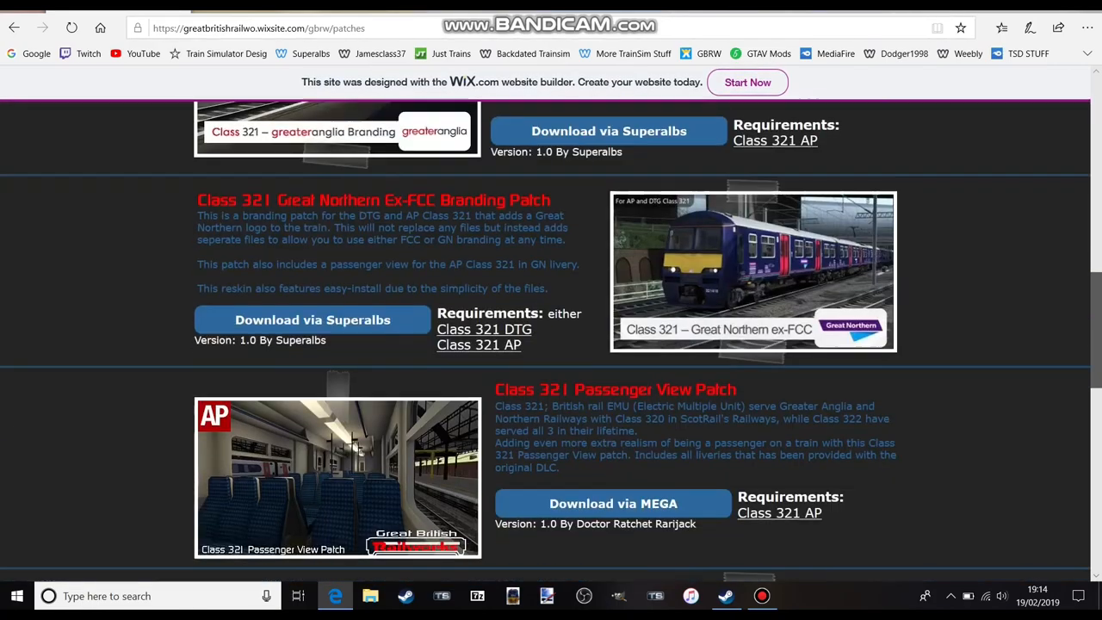
pyautogui.scroll(-3)
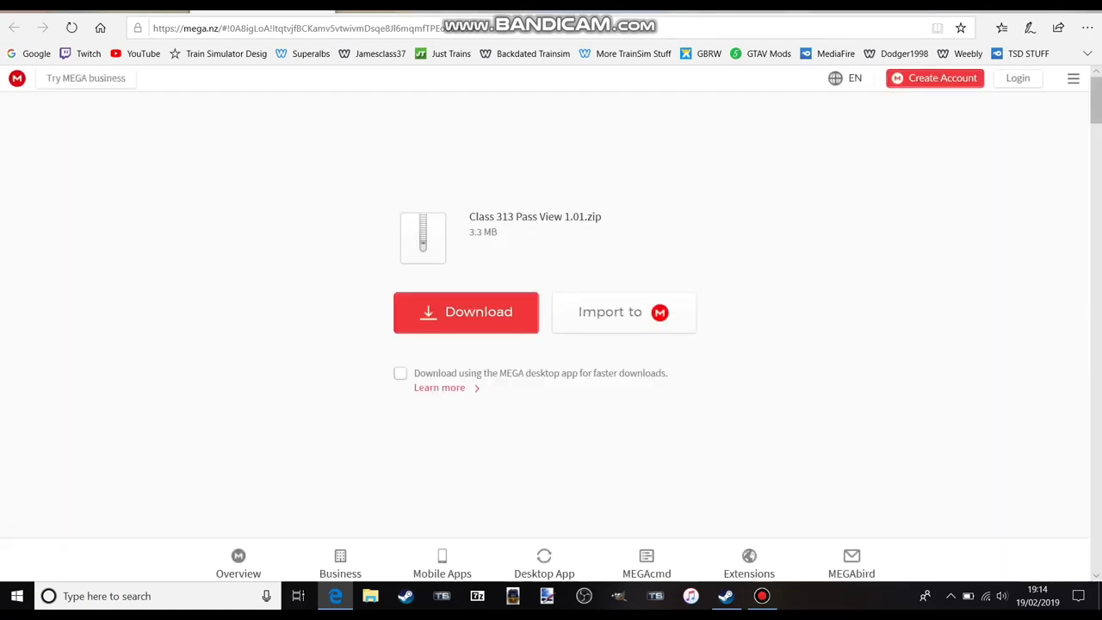
# Download Class 313 Pass View 1.01.zip from MEGA and open it once completed.
pyautogui.click(466, 311)
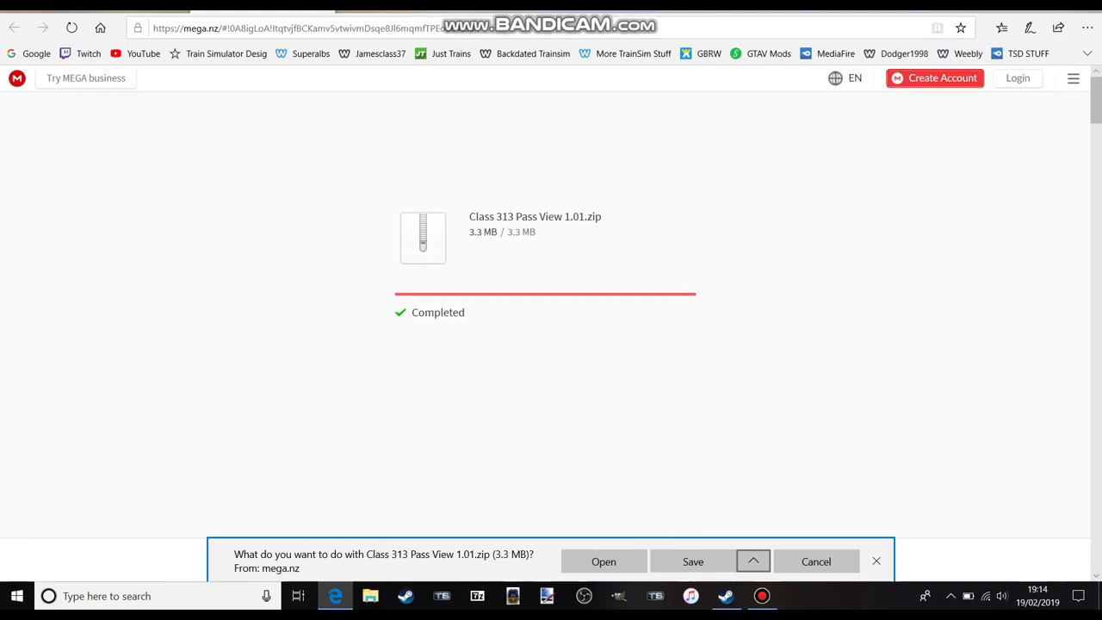
pyautogui.click(693, 561)
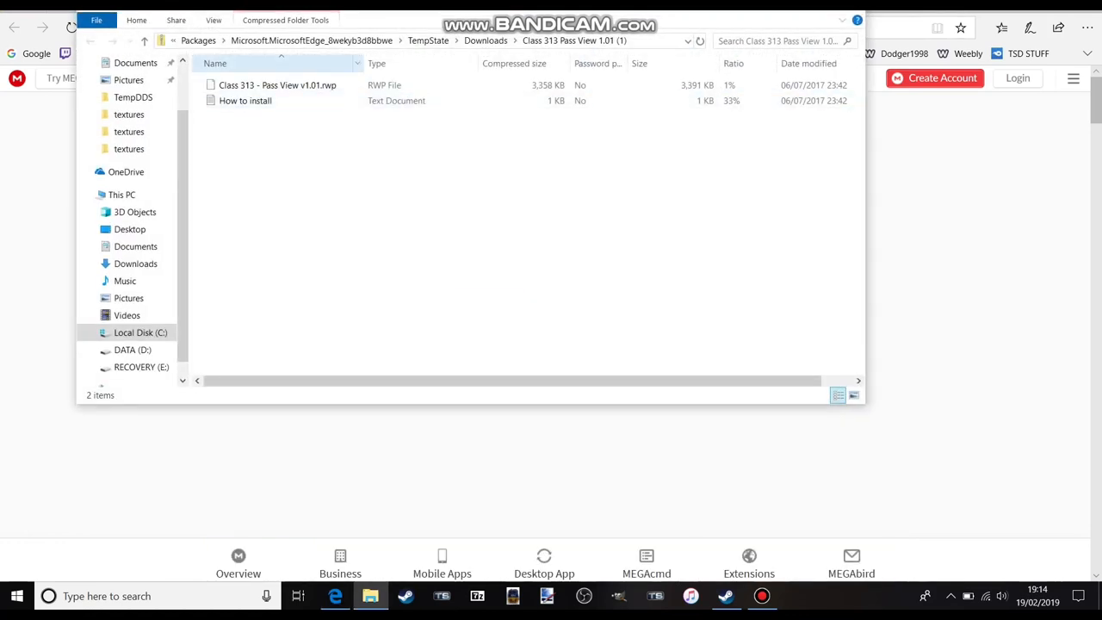
# Read the 'How to install' notes in Notepad, then bring up 7-Zip File Manager.
pyautogui.click(245, 101)
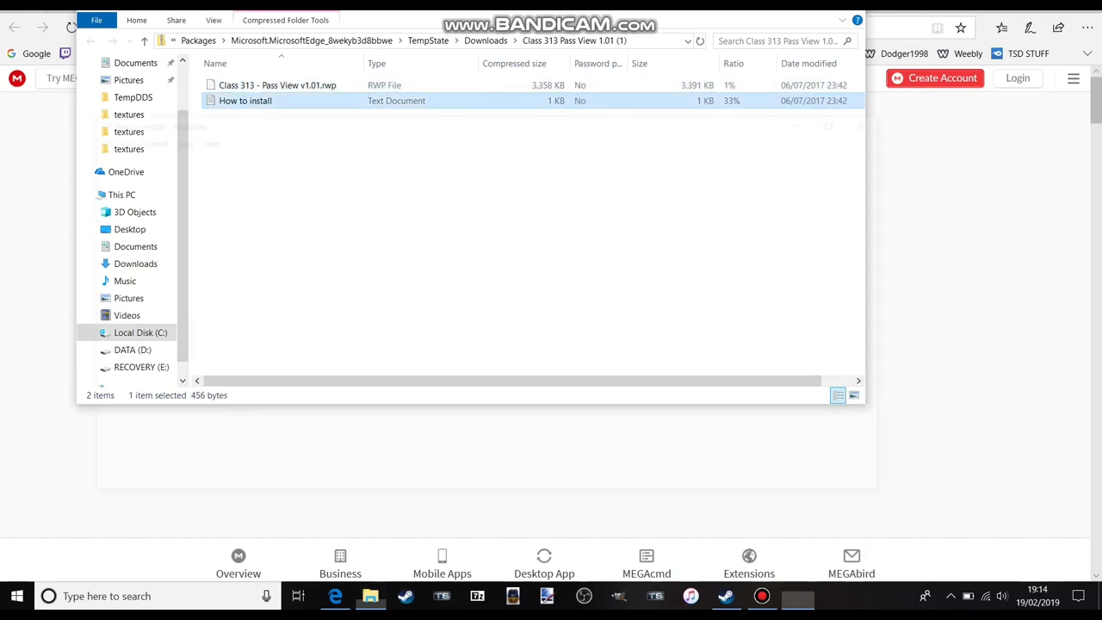
pyautogui.doubleClick(245, 101)
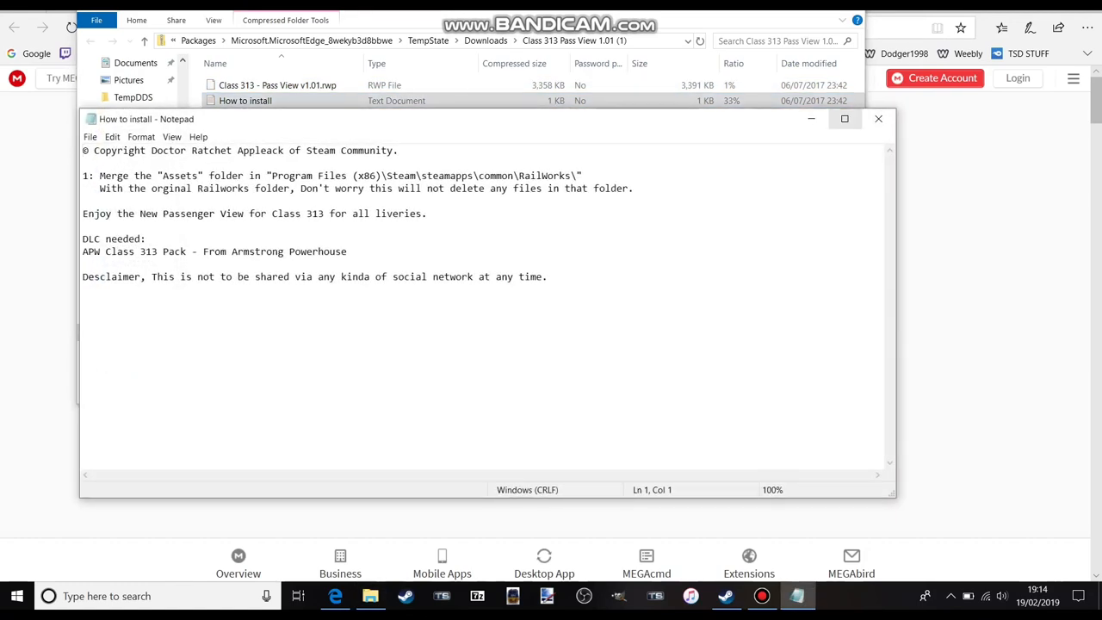
pyautogui.rightClick(276, 85)
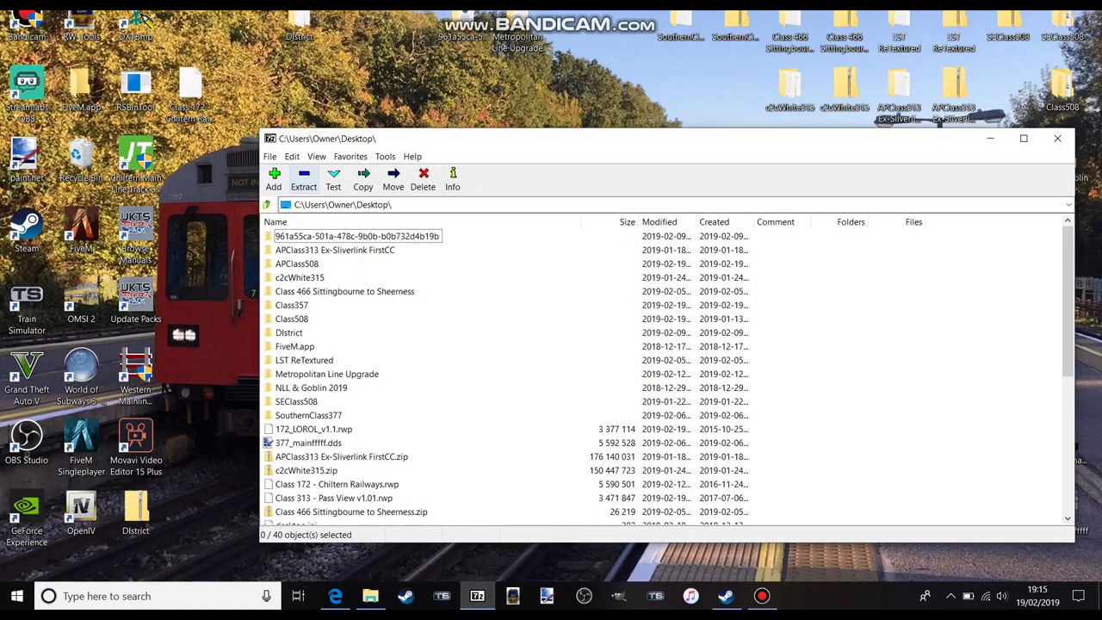
# Open Class 313 - Pass View v1.01.rwp from the Desktop in 7-Zip.
pyautogui.scroll(-3)
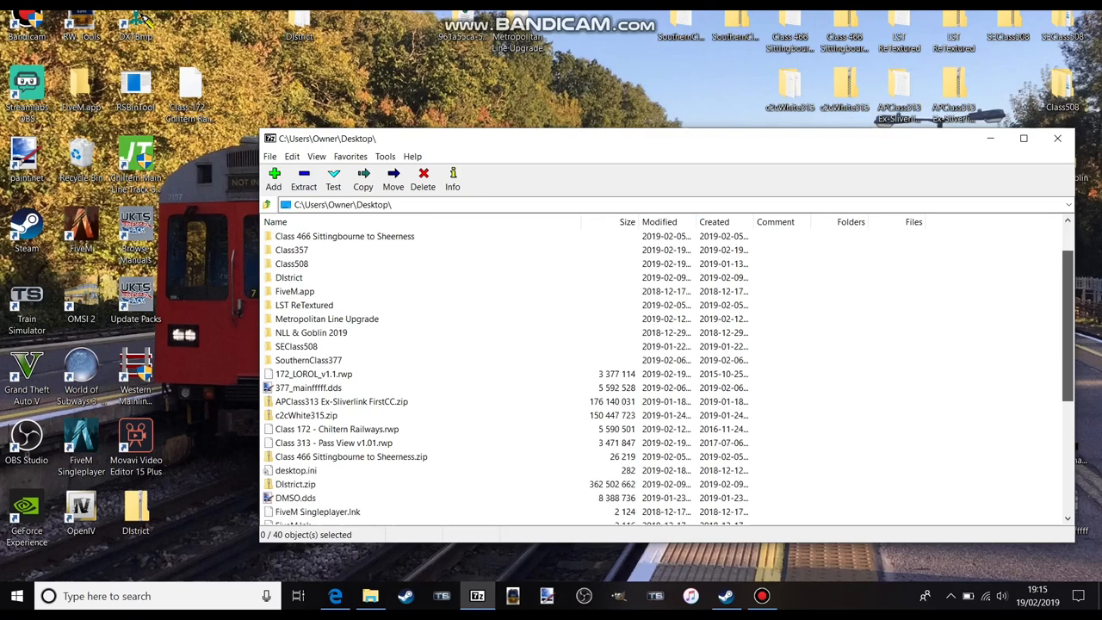
pyautogui.scroll(-3)
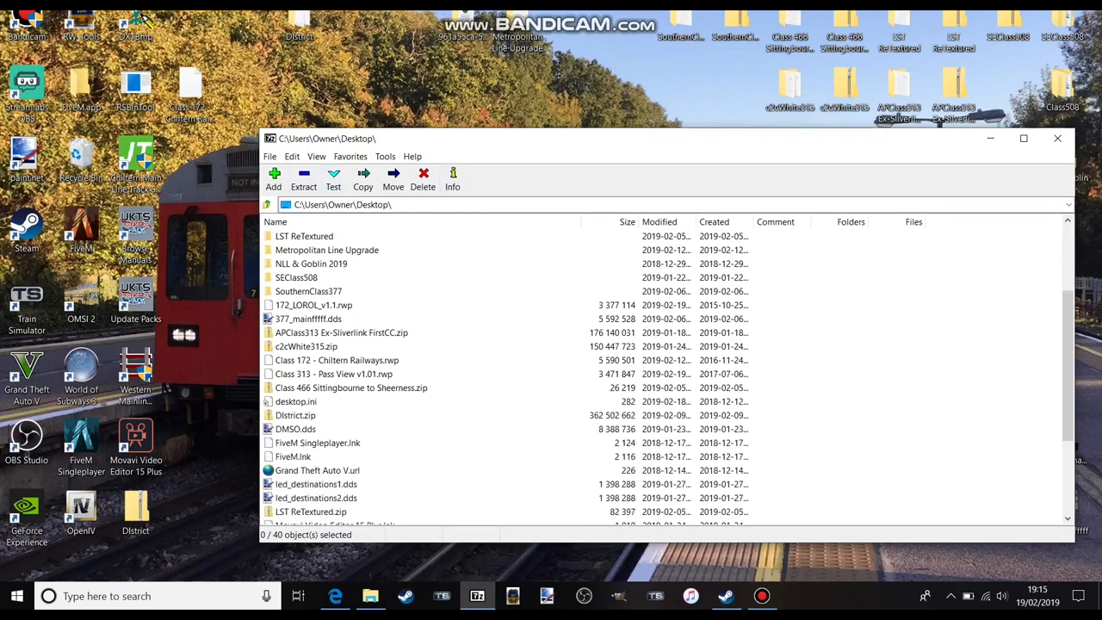
pyautogui.click(334, 374)
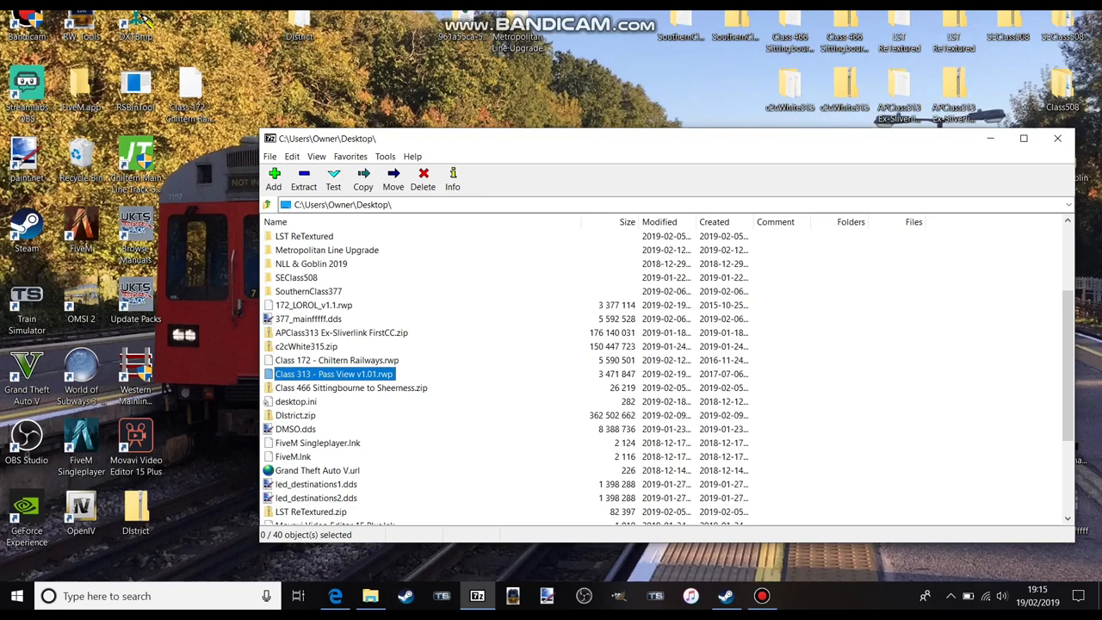
pyautogui.doubleClick(334, 374)
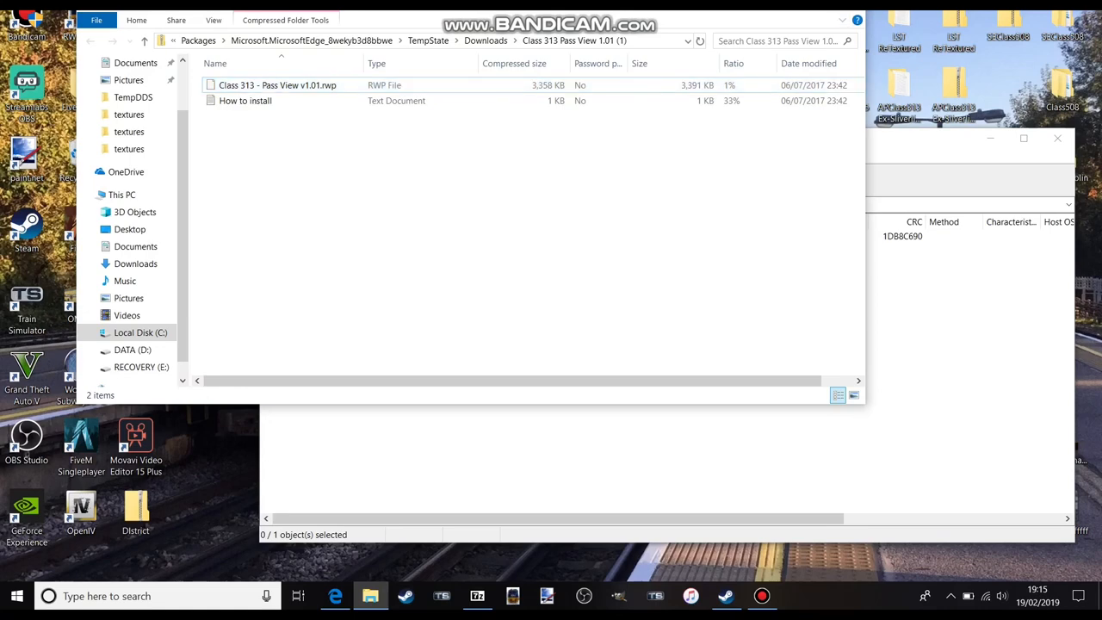
# Open the recent RailWorks\Assets folder on drive D from the File Explorer taskbar jump list.
pyautogui.rightClick(370, 596)
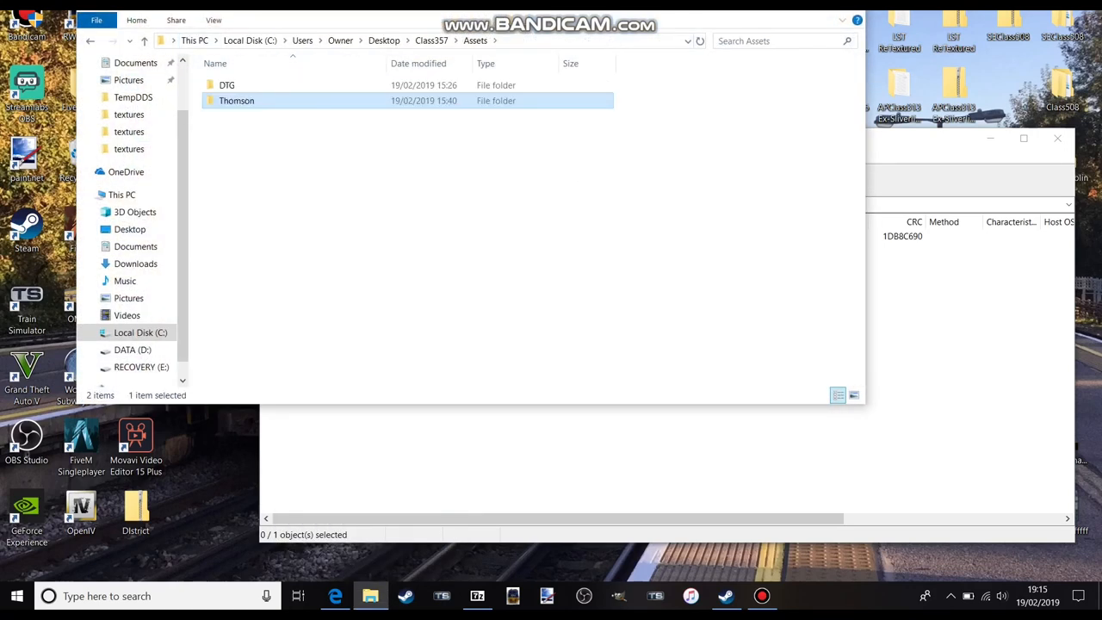
pyautogui.rightClick(370, 595)
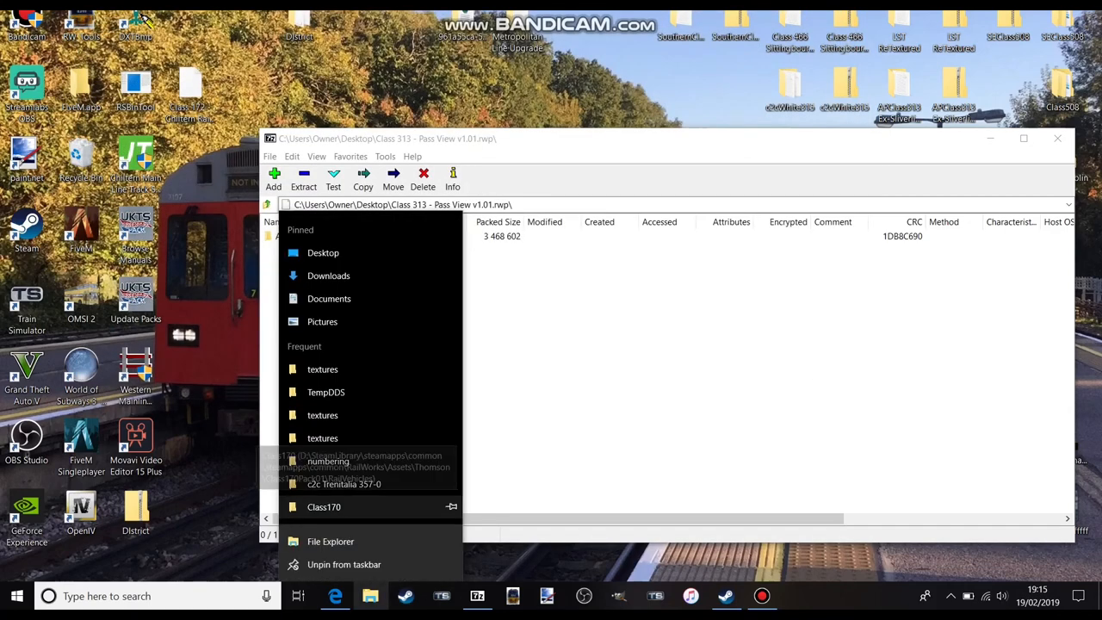
pyautogui.click(324, 506)
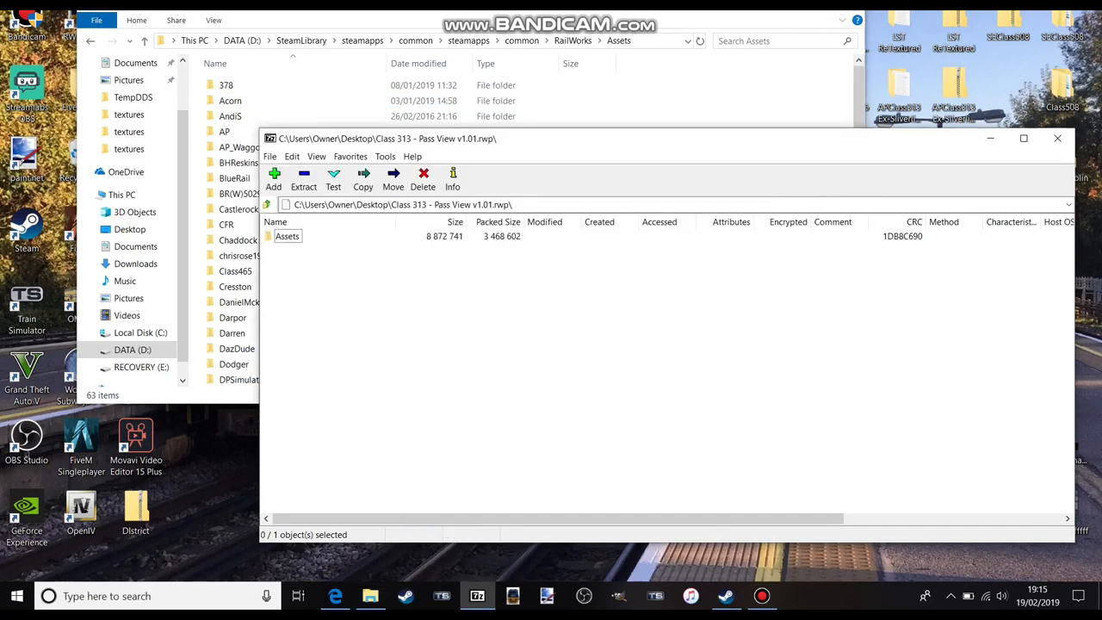
# Navigate into Class313Pack01 > RailVehicles > Class313 > PassView holding class313_pass_cam.
pyautogui.doubleClick(287, 235)
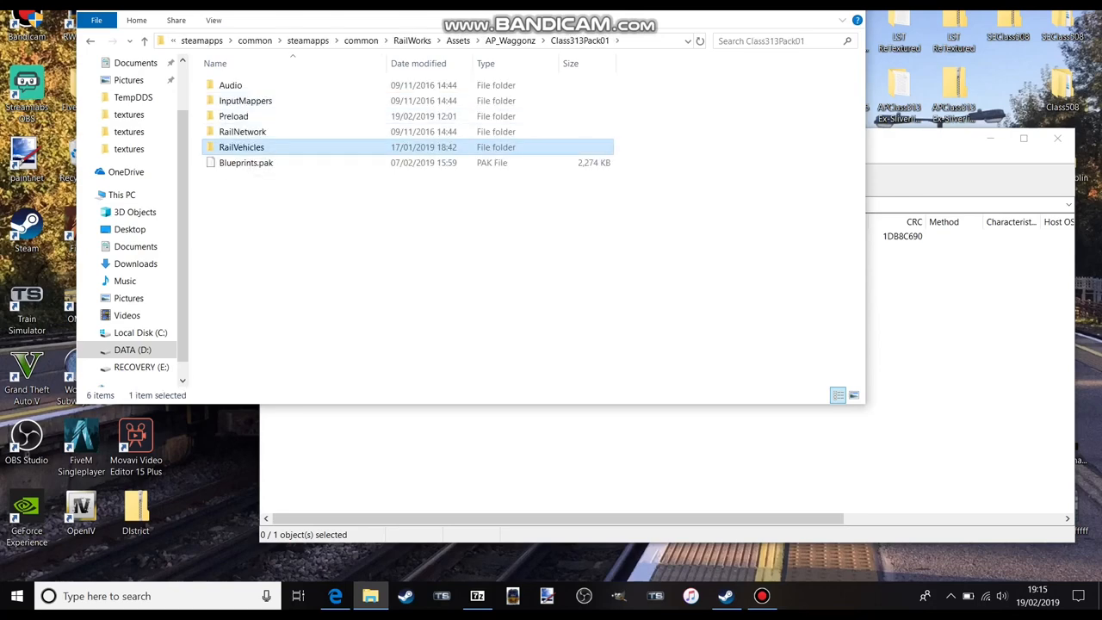
pyautogui.doubleClick(241, 147)
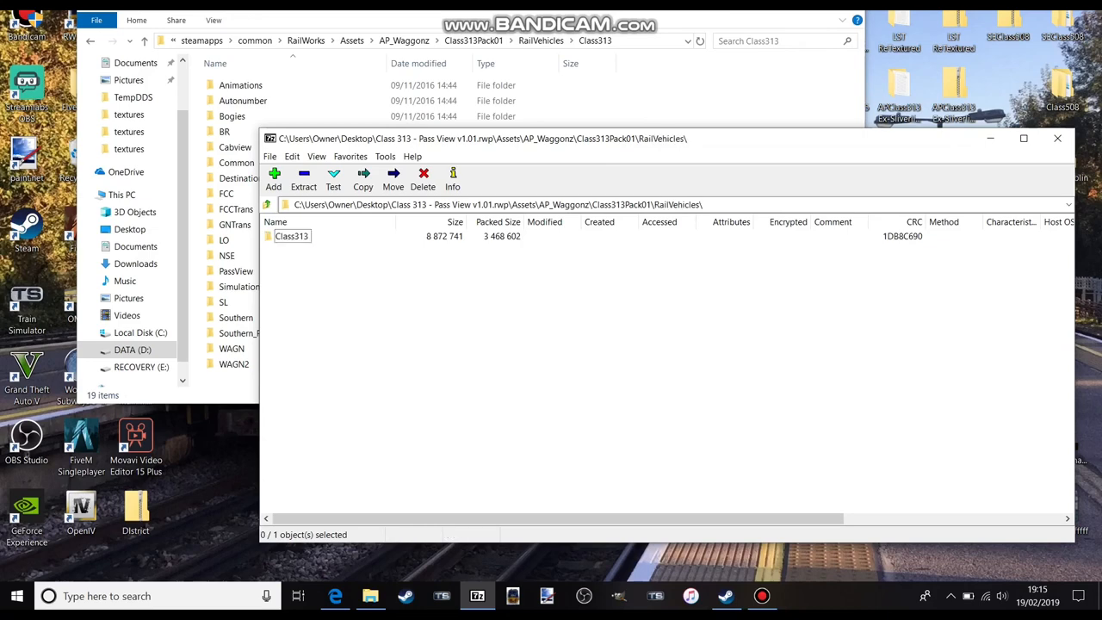
pyautogui.doubleClick(291, 236)
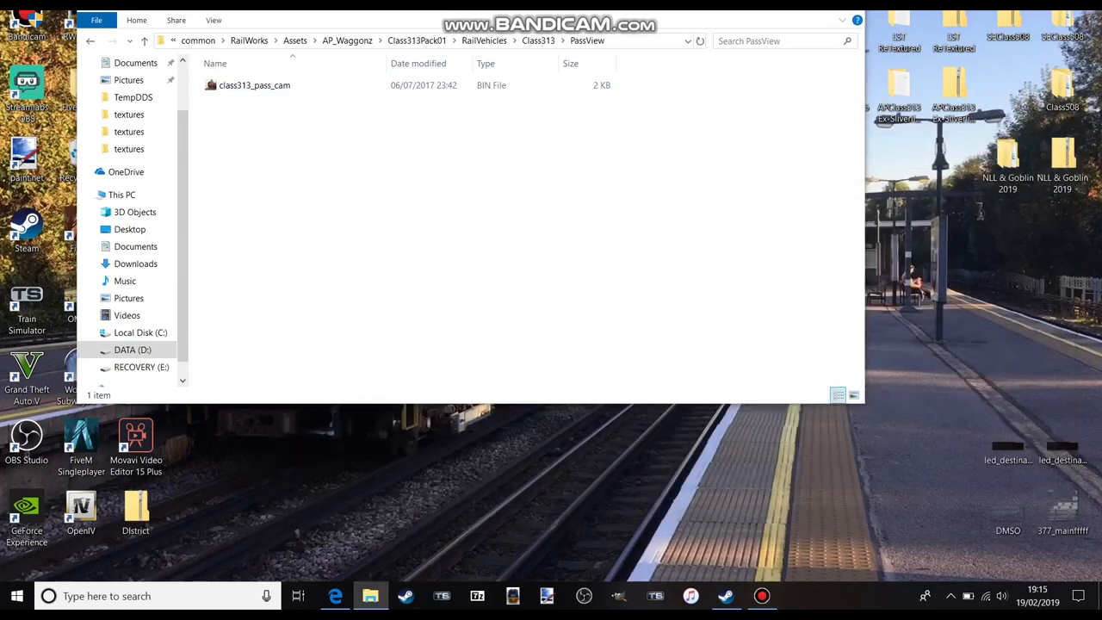
pyautogui.rightClick(370, 595)
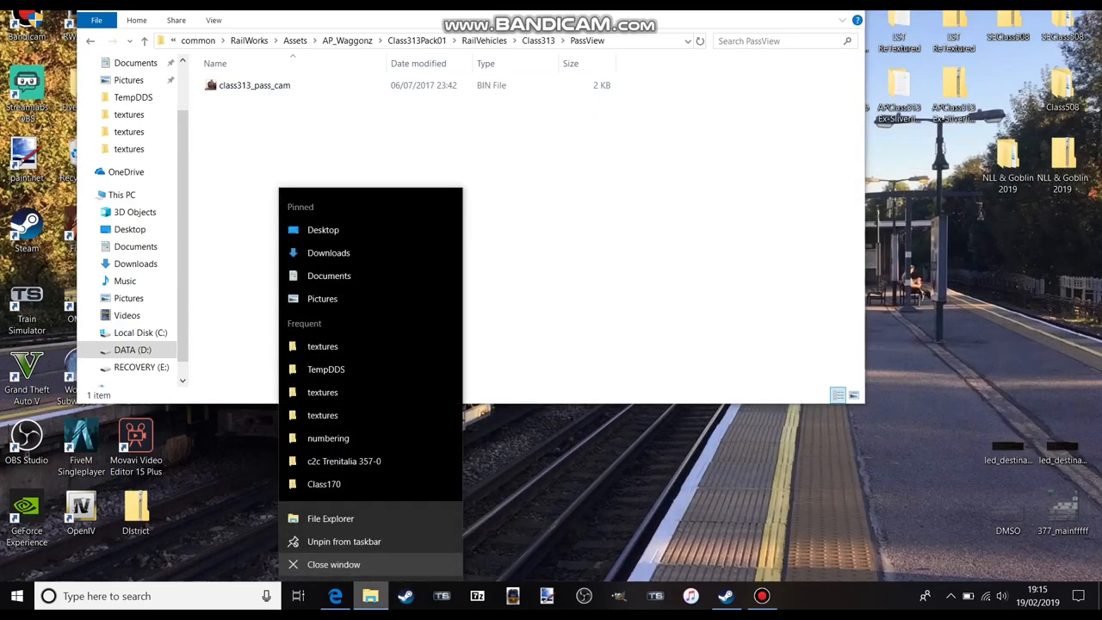